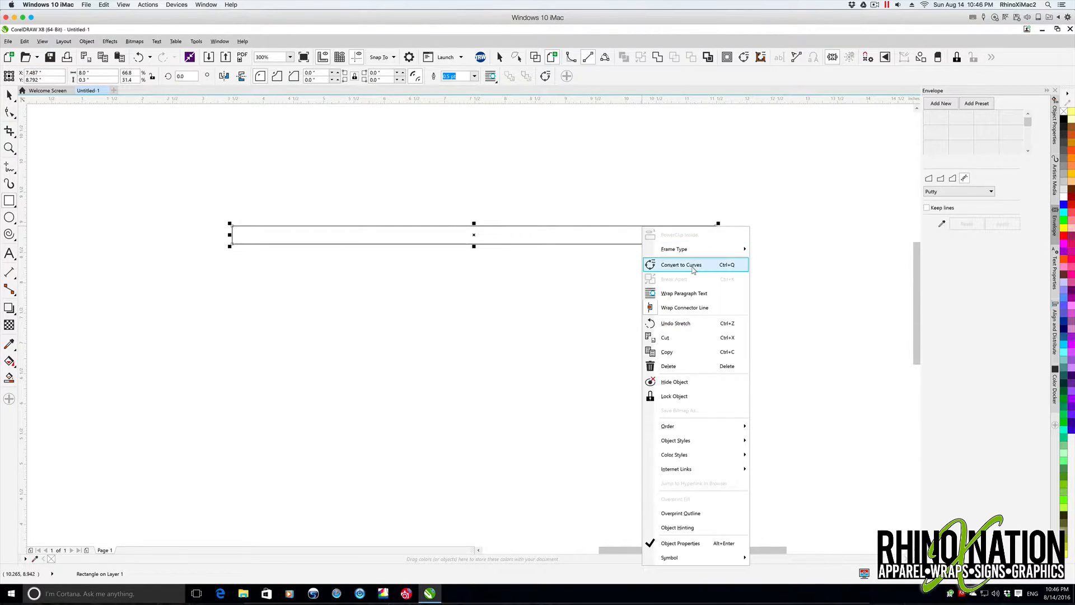
- Convert the thin rectangle to curves so it can be reshaped into a wedge
click(680, 265)
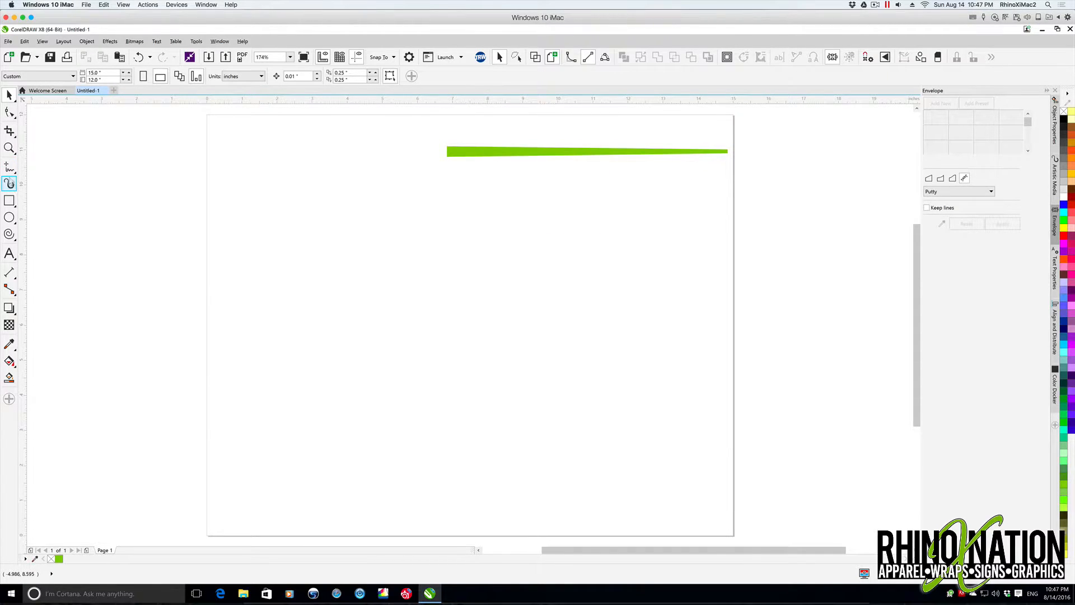
- Draw a vertical line with the 2-Point Line tool and start typing 'rhinoXnation' text
click(9, 167)
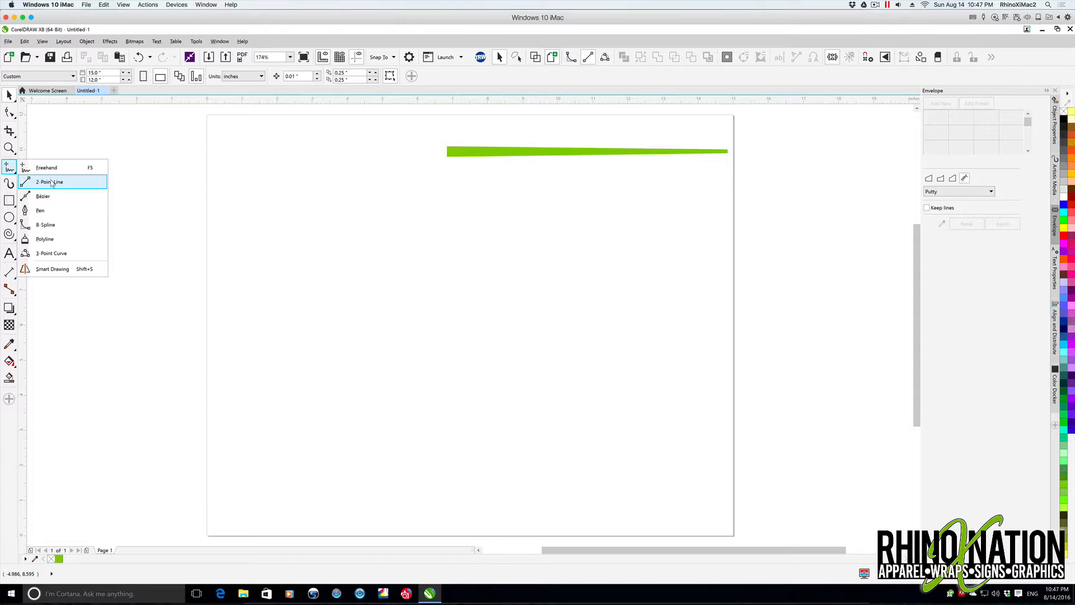
click(50, 182)
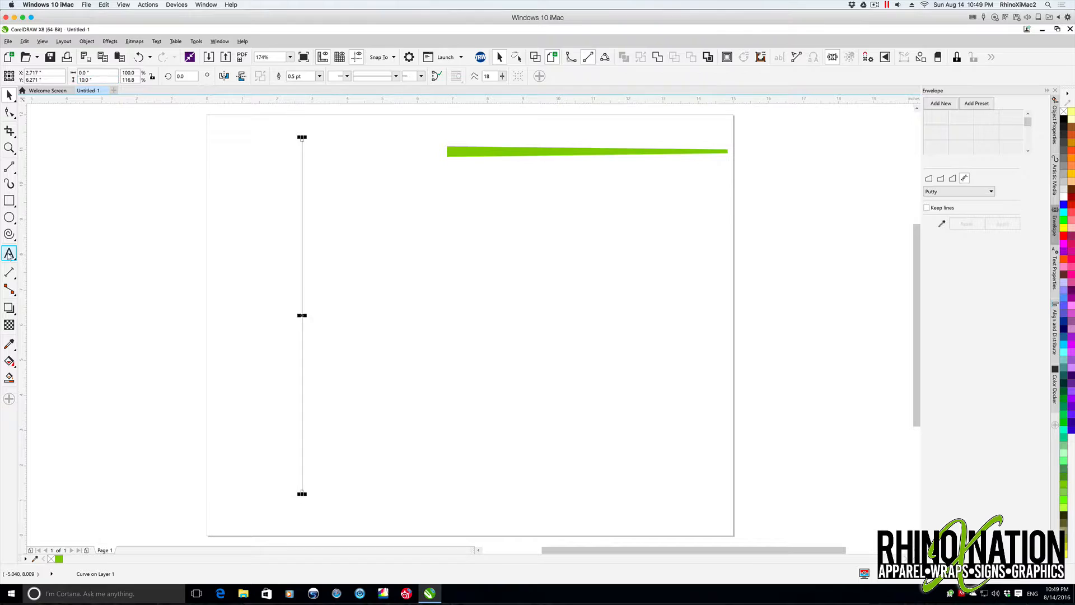
click(9, 253)
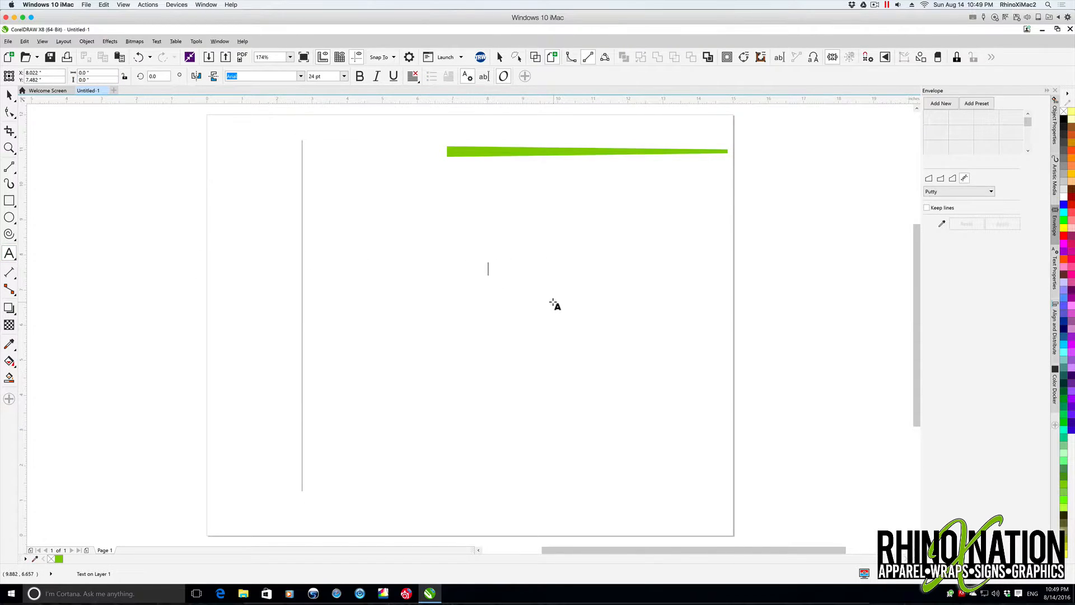
text(rhinoXnation rhinoXnation rhinoXnation rhinoXnation)
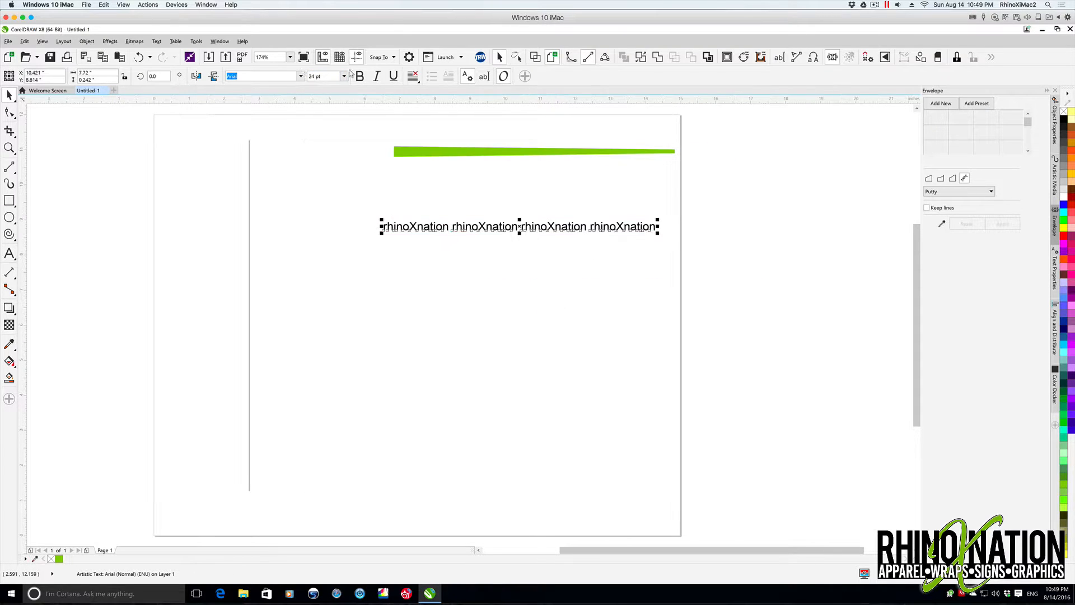
- Set the rhinoXnation text size to 12 pt
click(343, 77)
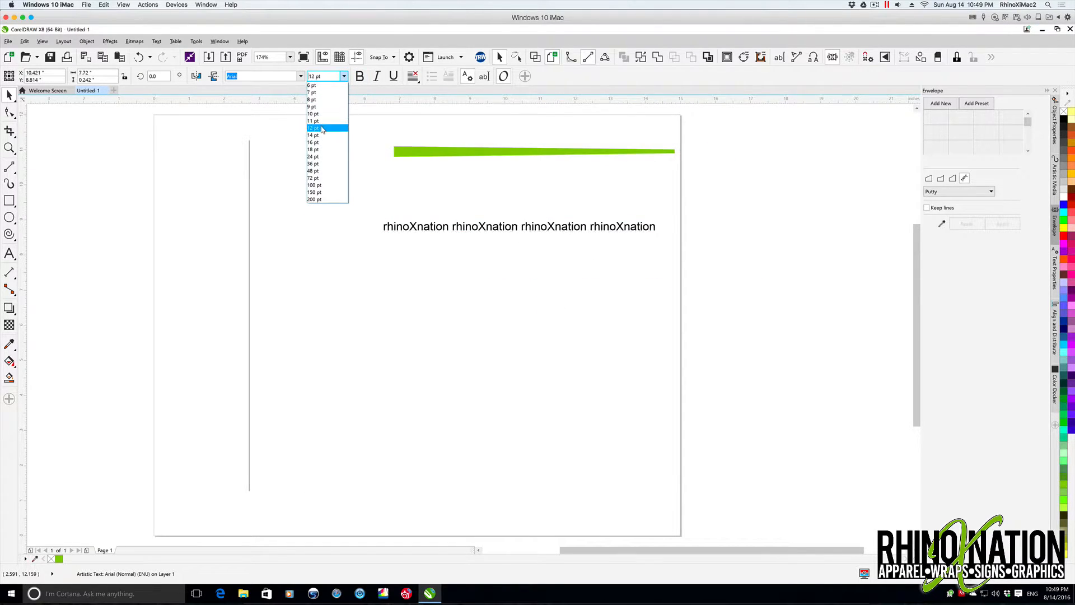
click(315, 127)
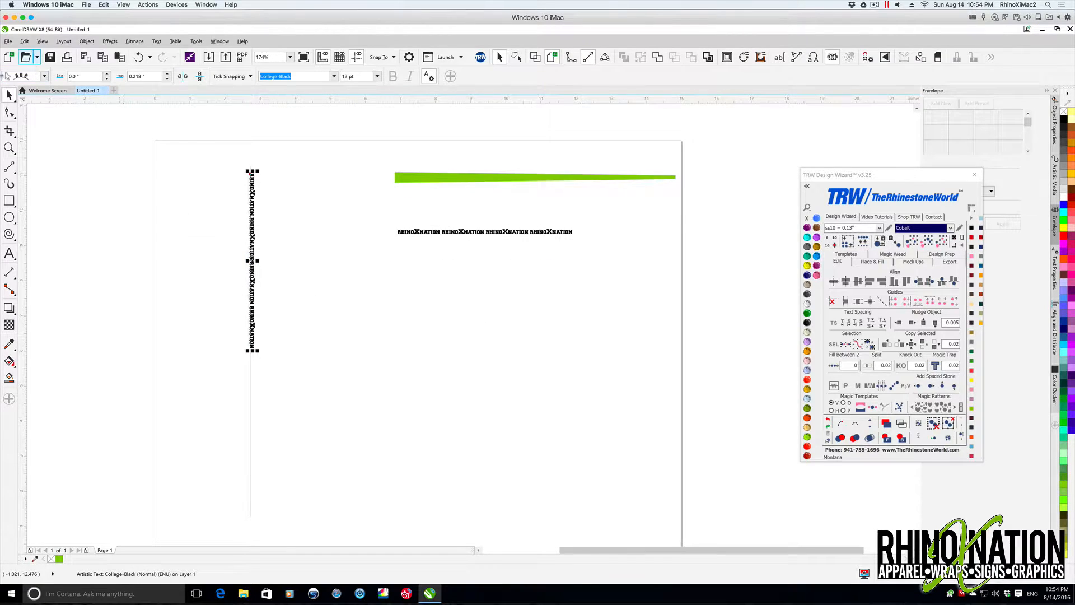
- Dismiss the TRW wizard and begin turning the lettering into an Artistic Media brush
click(46, 76)
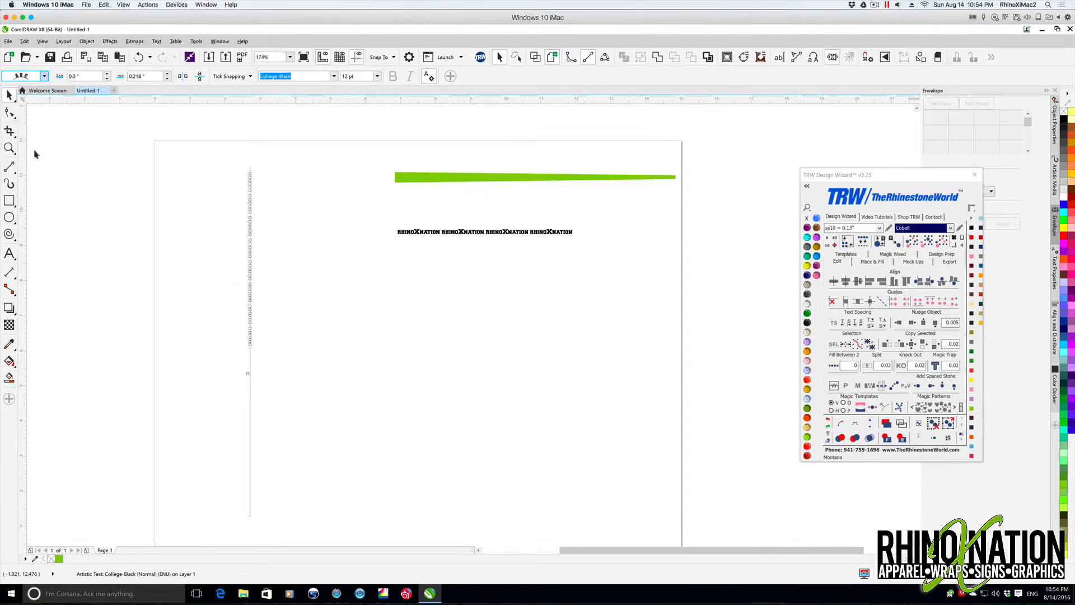
click(248, 272)
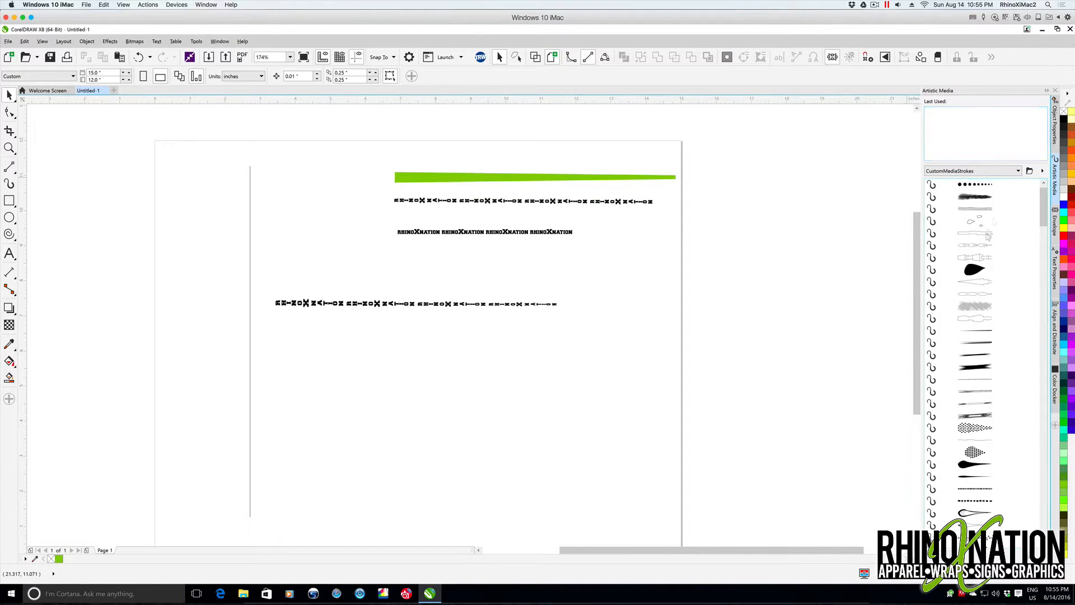
- Save the text brush stroke on the horizontal line as rhinoXnationV1
click(415, 303)
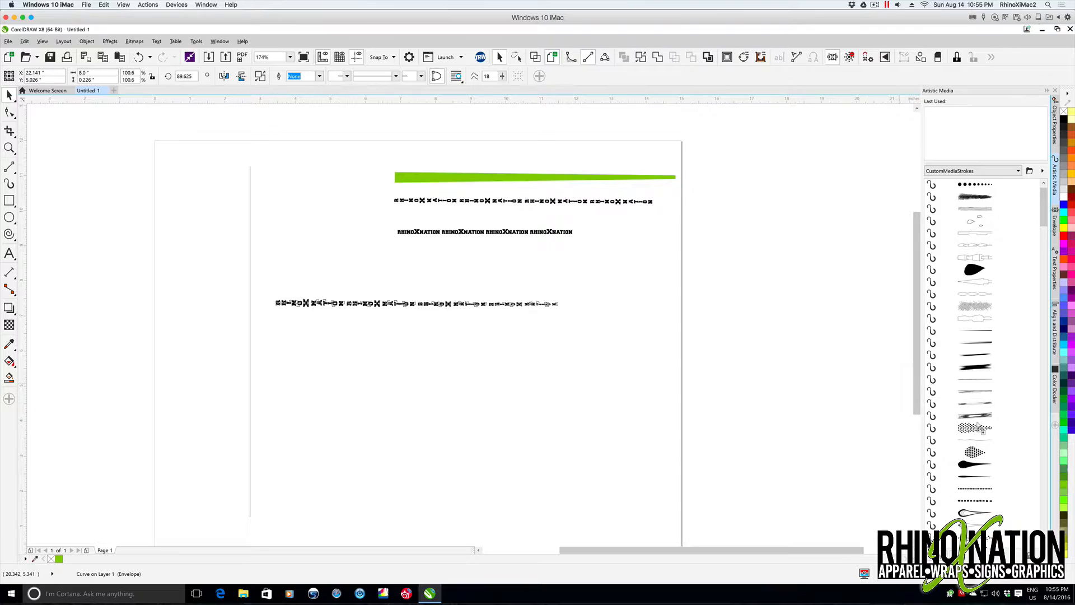
mouse_move(632, 364)
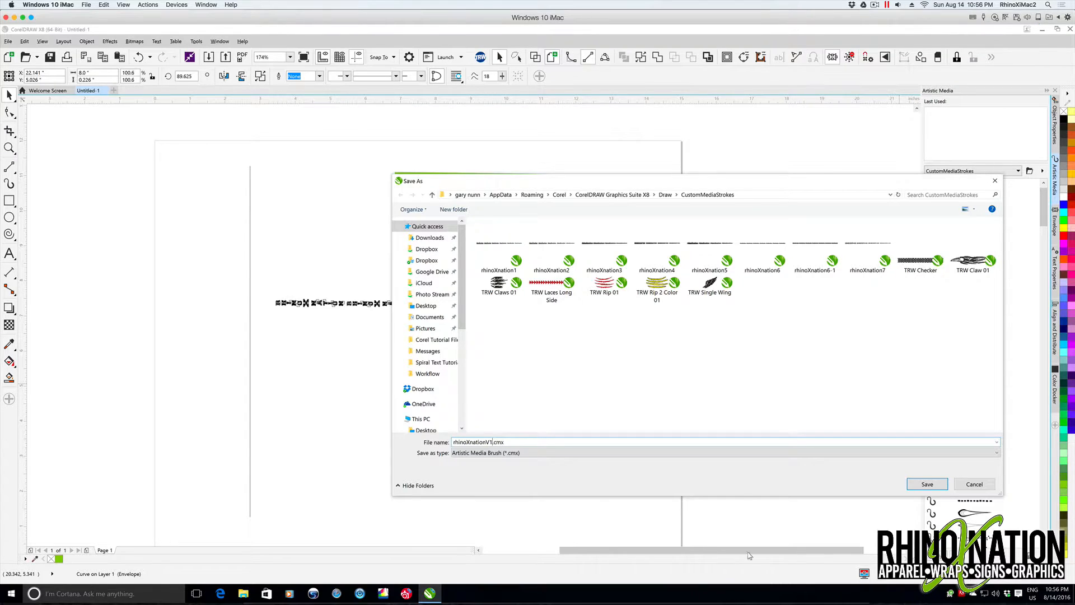
click(926, 483)
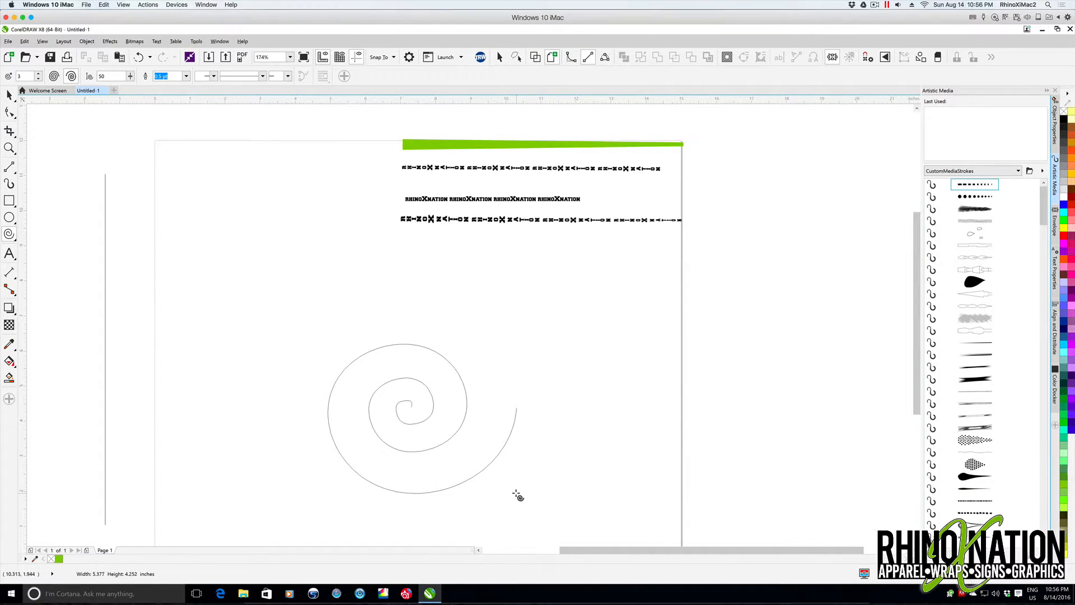
- Apply the saved rhinoXnation brush to the spiral and reduce its nodes
click(421, 418)
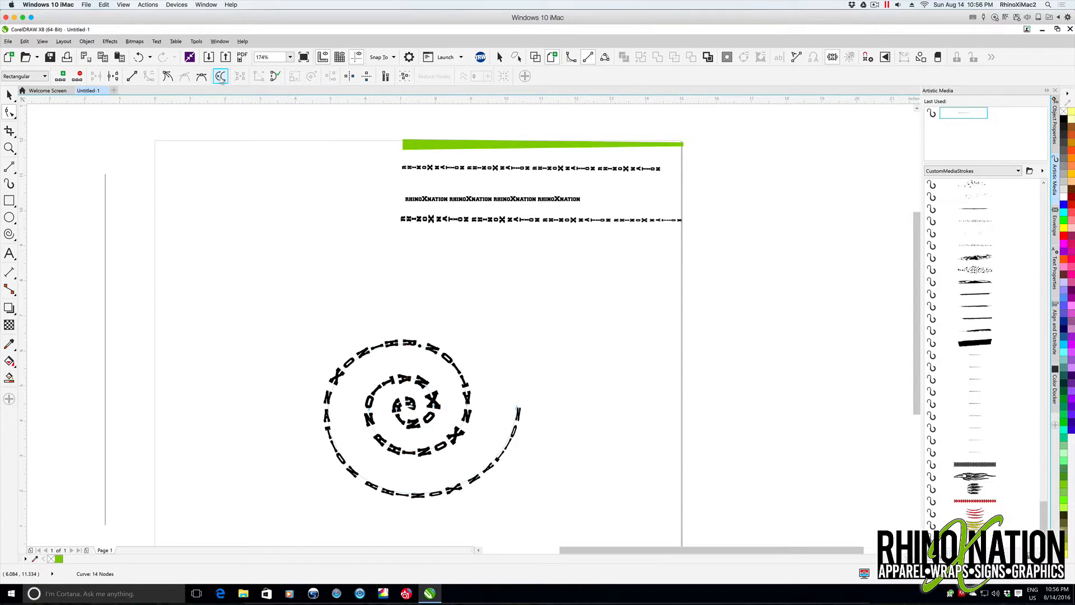
click(220, 76)
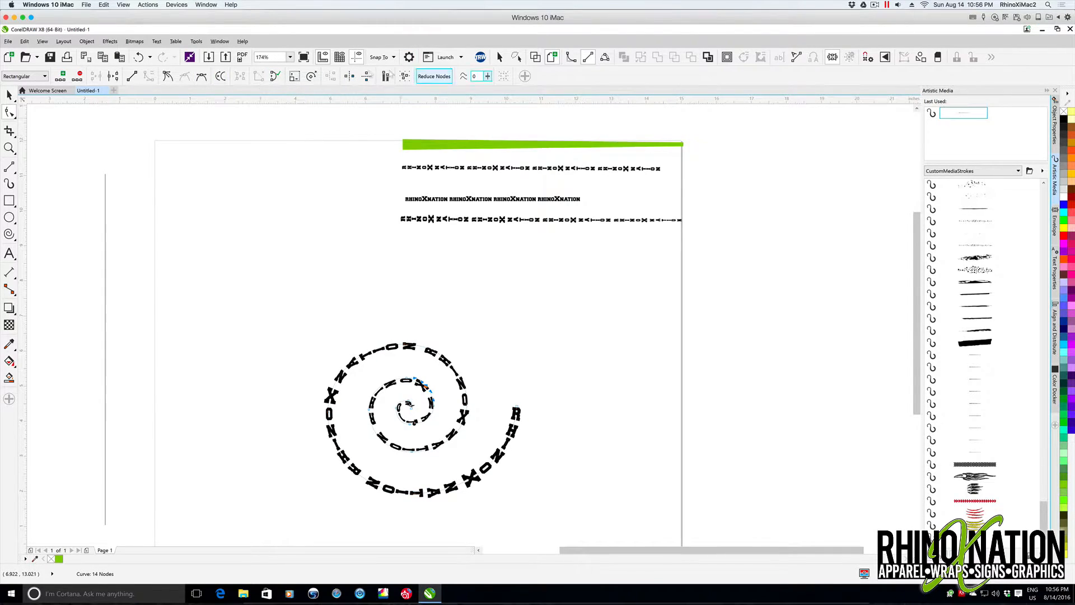
click(10, 95)
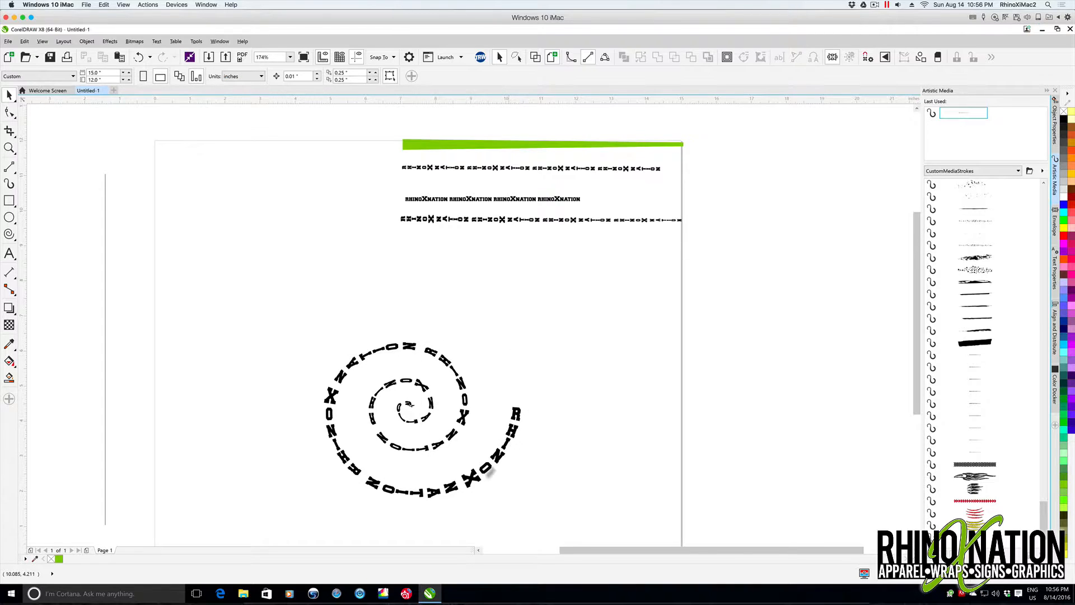
mouse_move(307, 254)
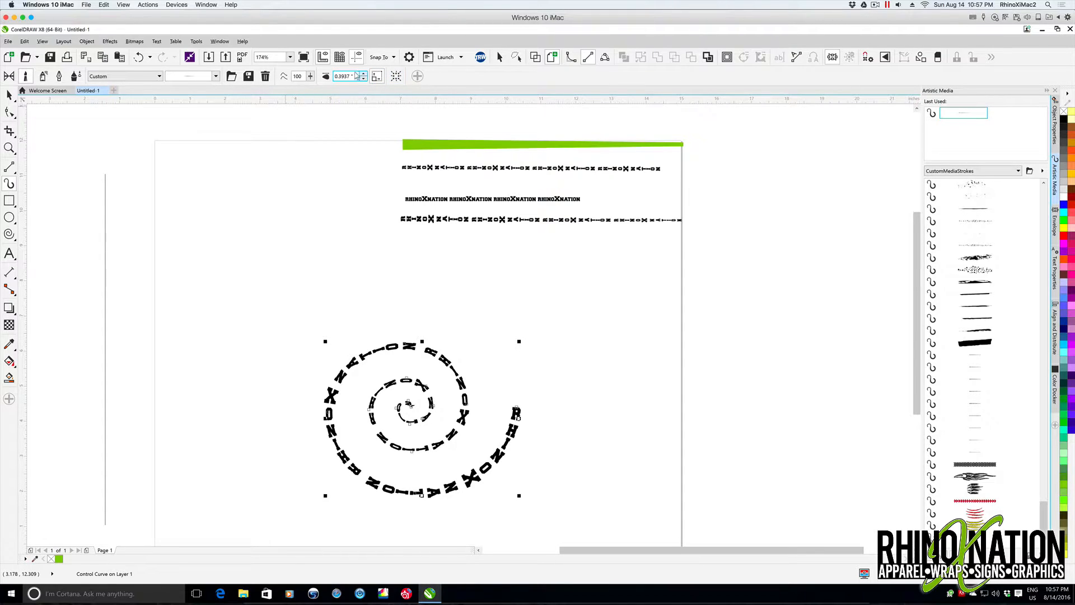
mouse_move(327, 76)
text(1)
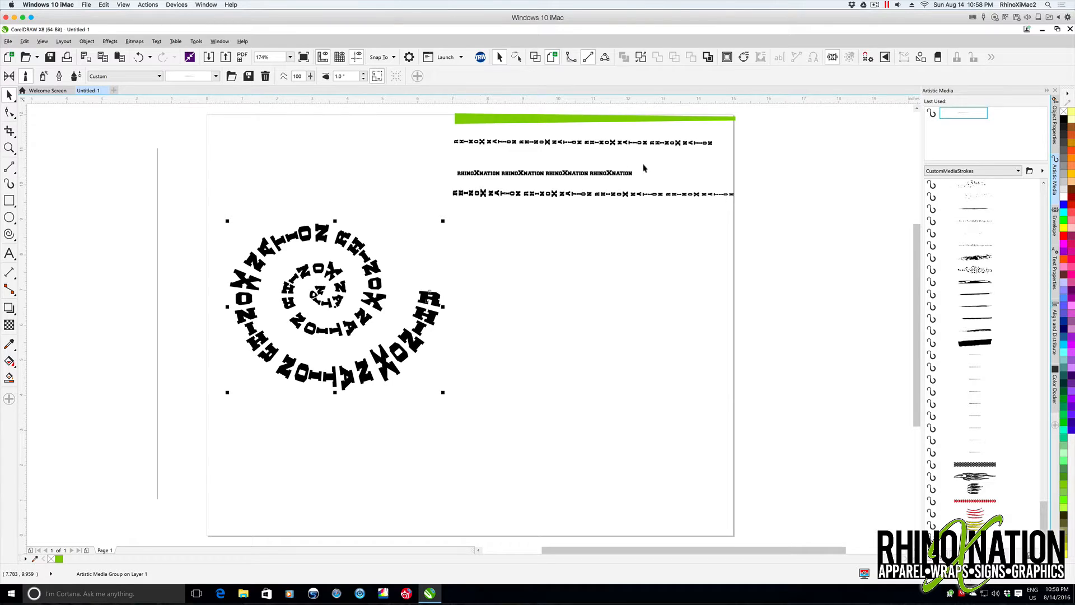
mouse_move(325, 305)
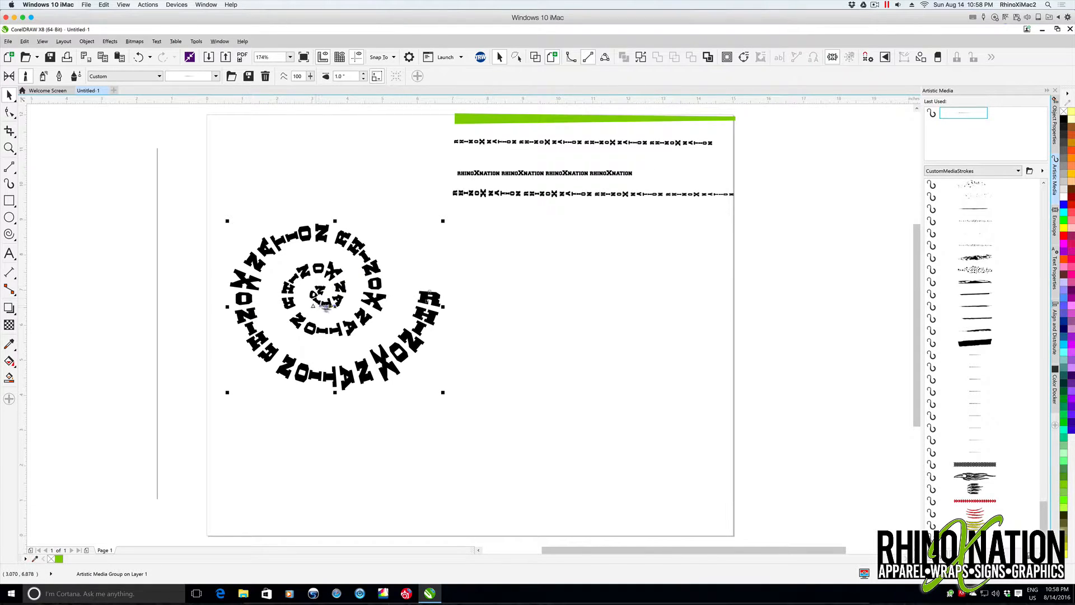
mouse_move(425, 323)
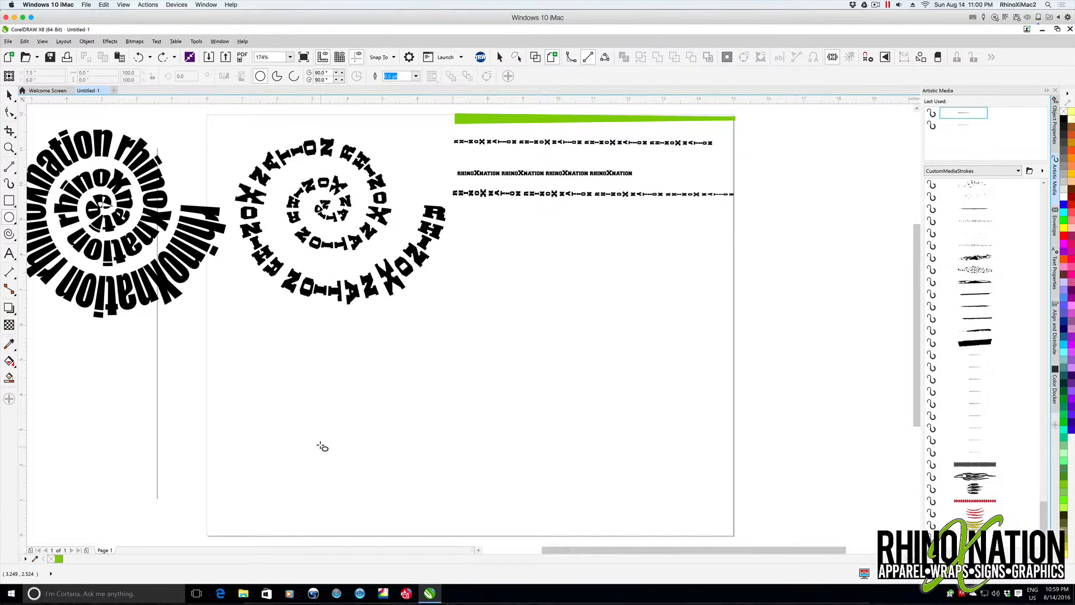
mouse_move(272, 363)
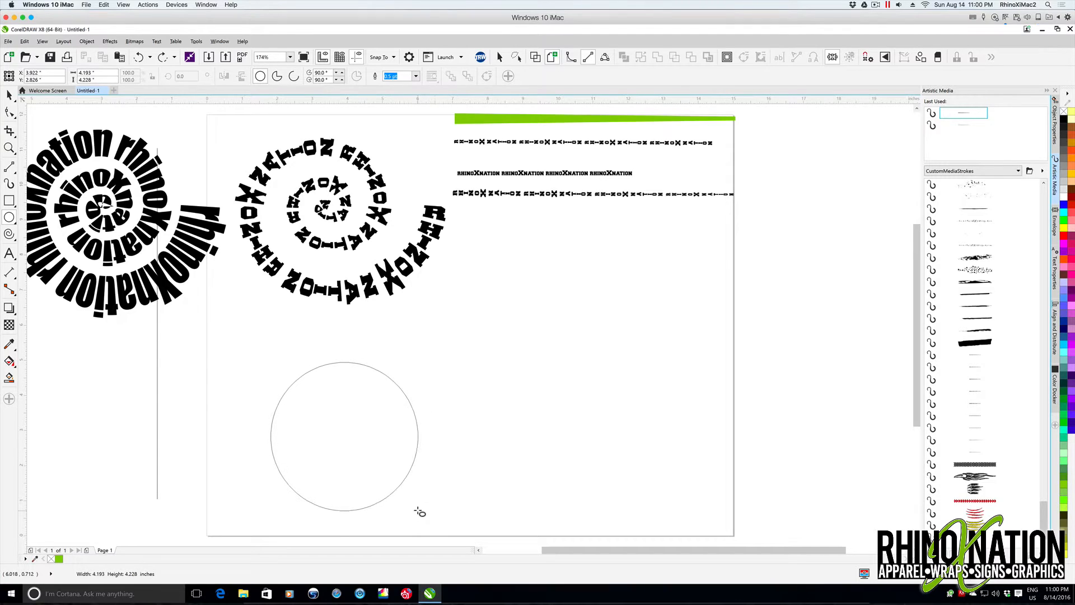
- Draw a square at lower right, then select the circle for the brush
click(345, 436)
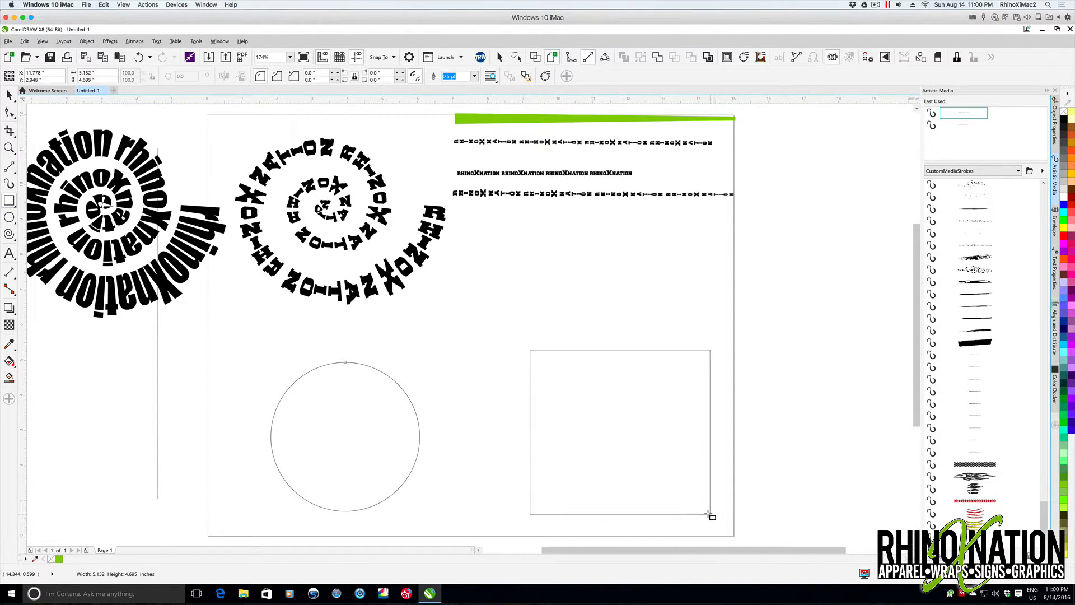
click(618, 431)
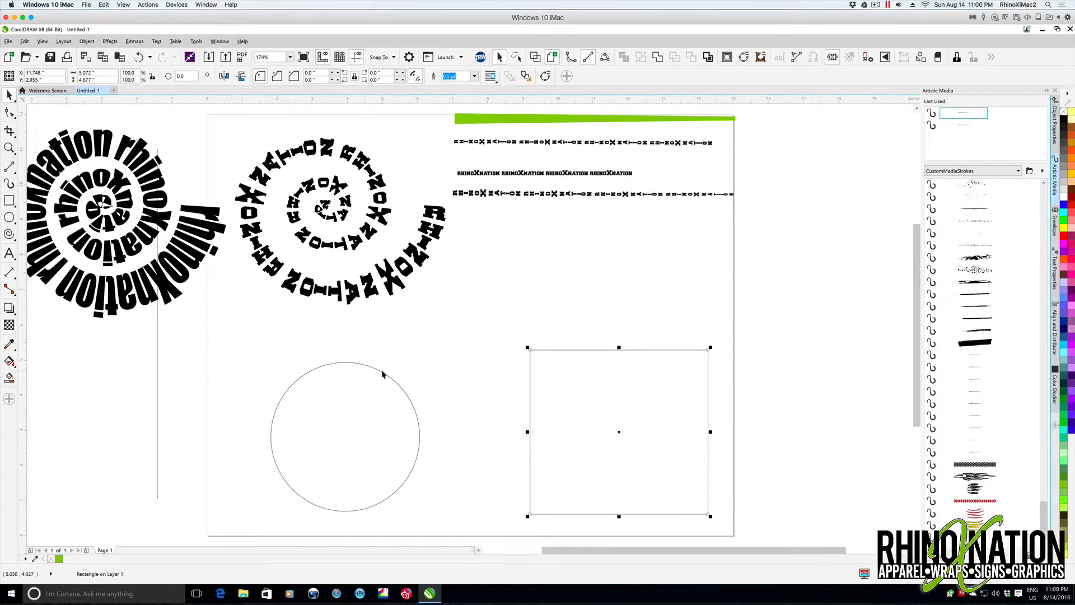
click(345, 437)
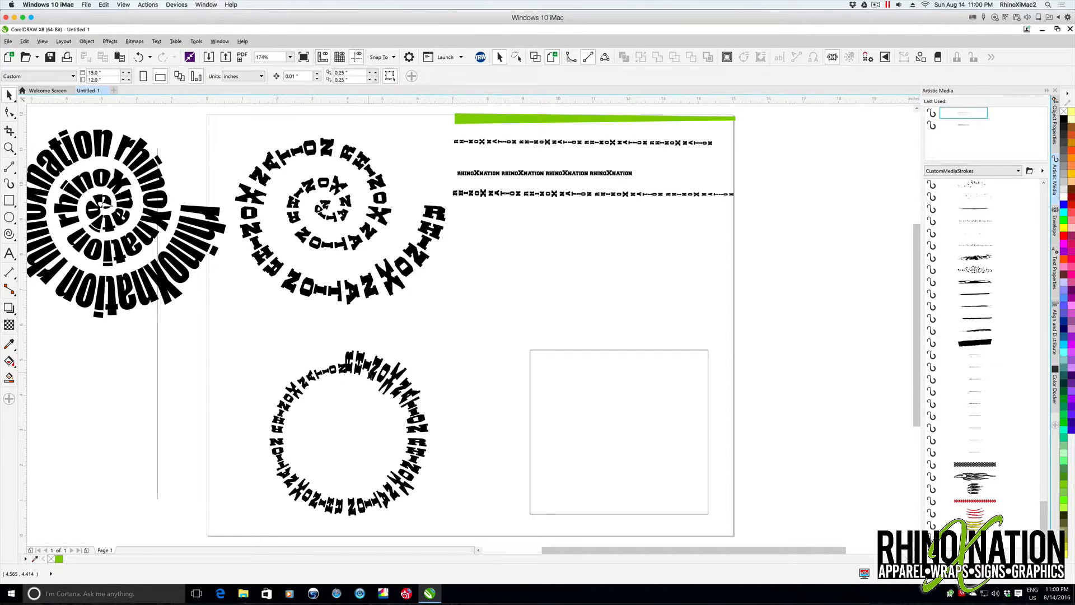
- Zoom to fit the page height, then zoom in on the rhinoXnation text line
click(348, 431)
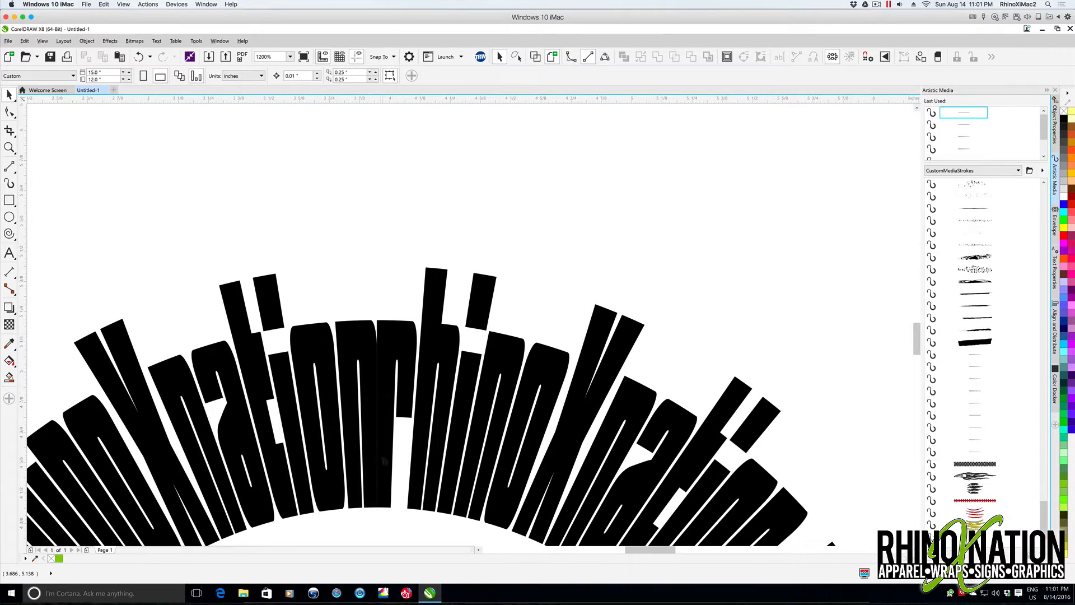
mouse_move(388, 341)
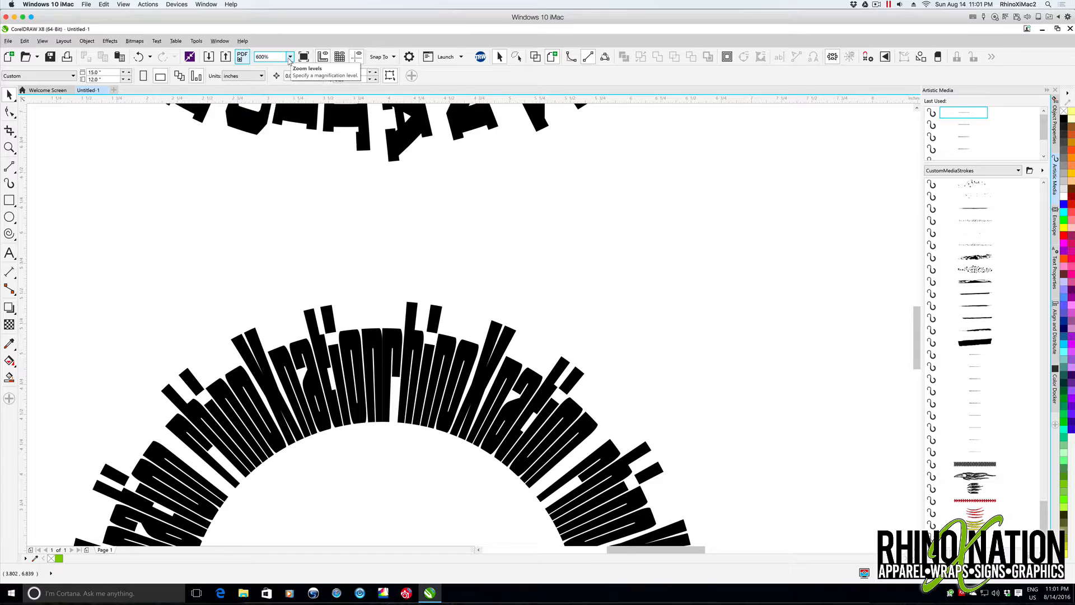
click(290, 56)
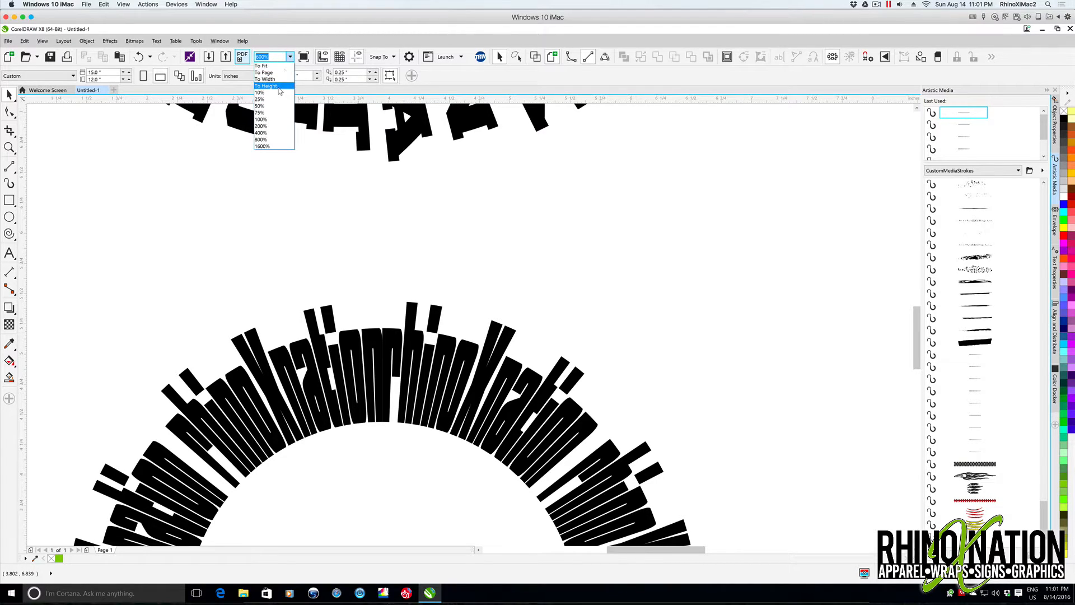
click(262, 65)
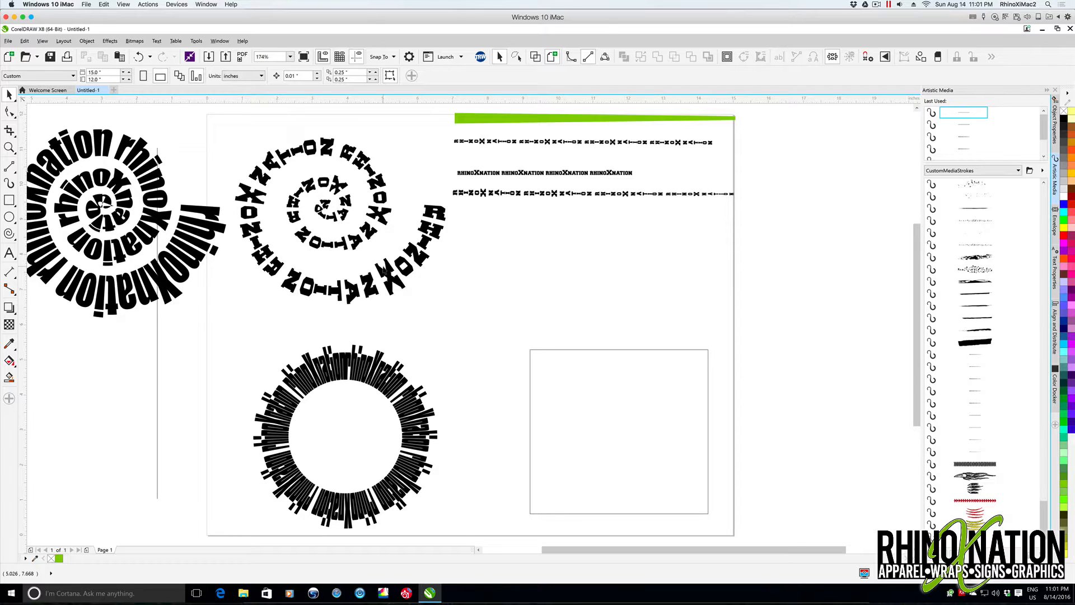
mouse_move(492, 362)
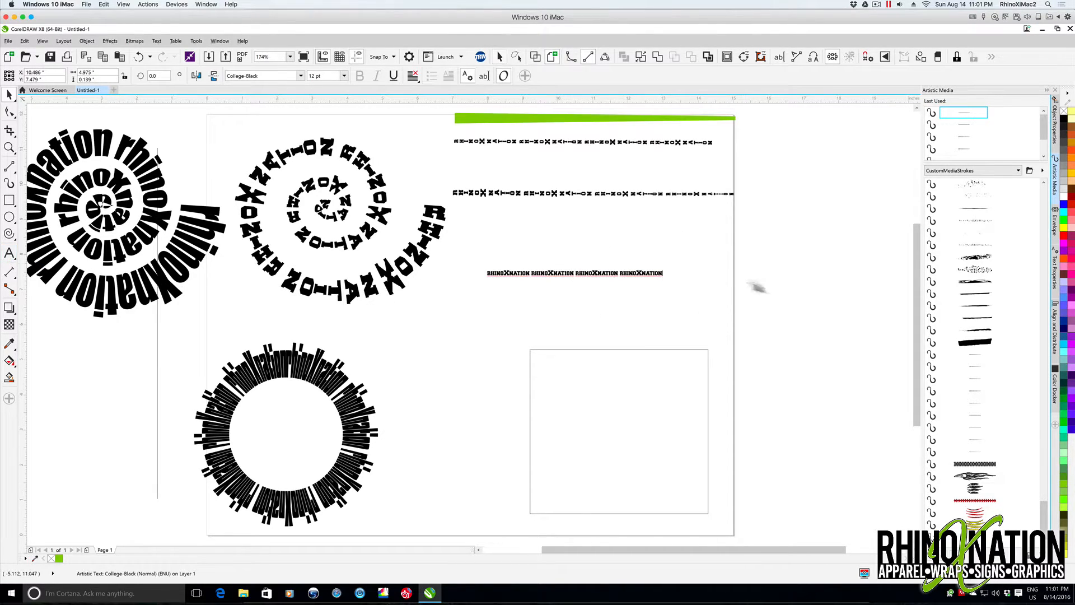
click(574, 273)
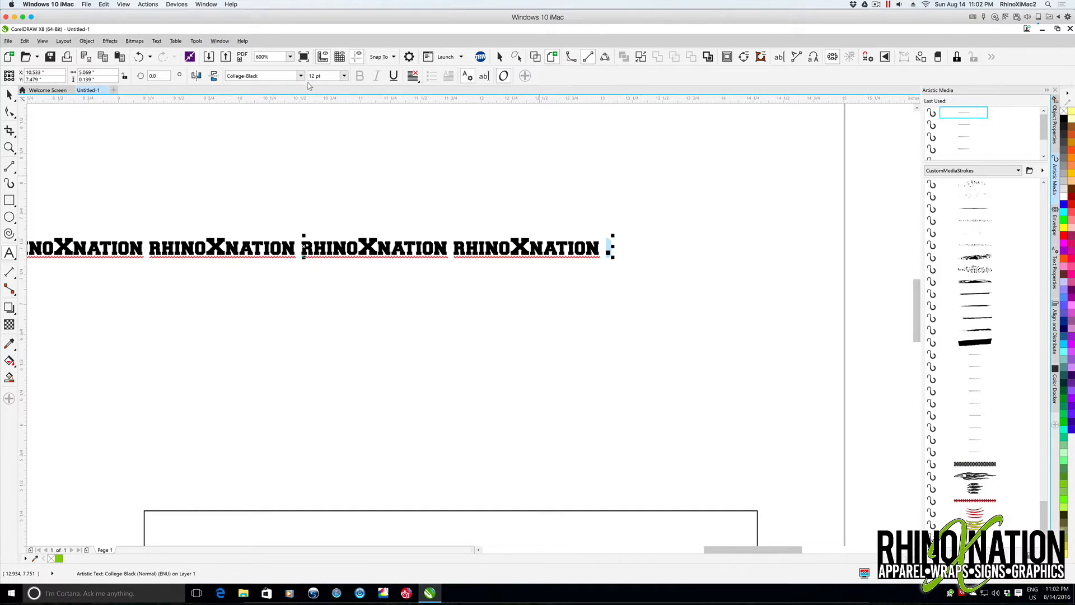
- Select the whole rhinoXnation text line and begin saving it as a new stroke
triple_click(323, 76)
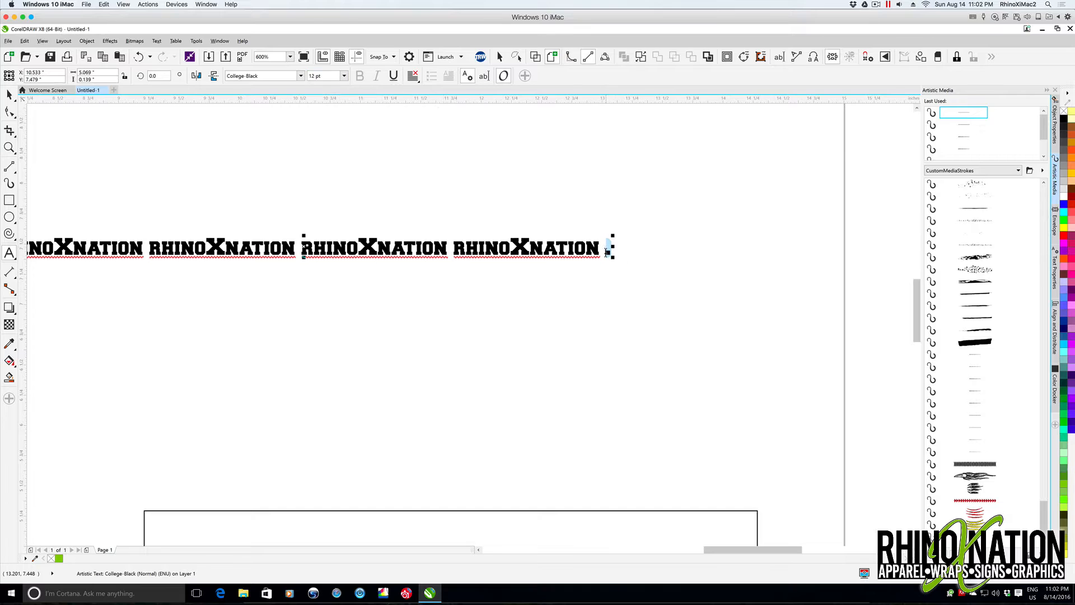
triple_click(322, 76)
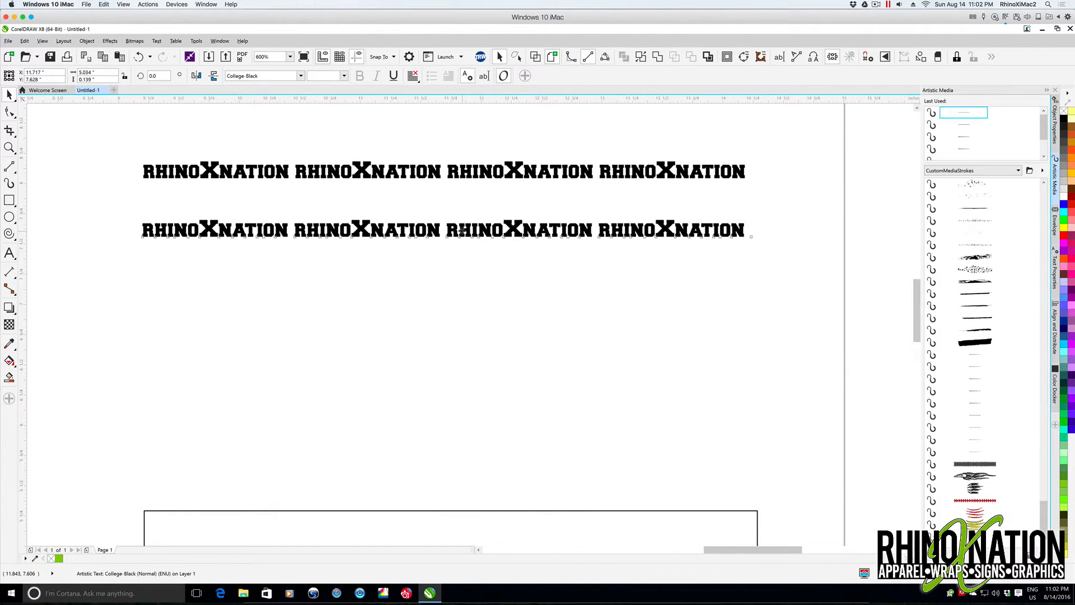
click(445, 230)
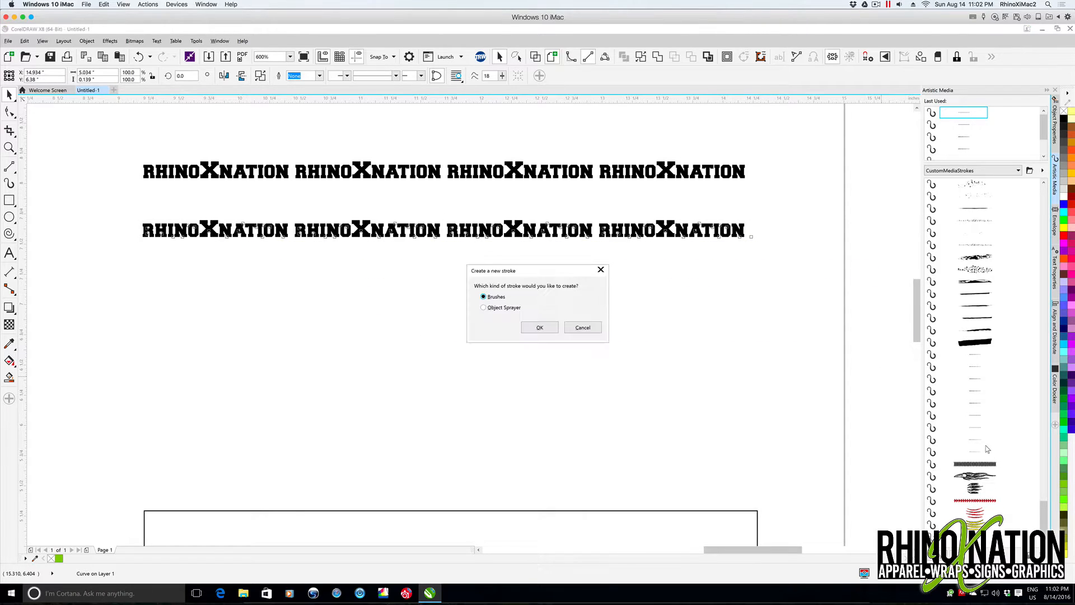
- Save the text as the brush-type stroke rhinoXnation8.cmx, then select the lettered circle
click(539, 327)
text(rhinoXnation8.cmx)
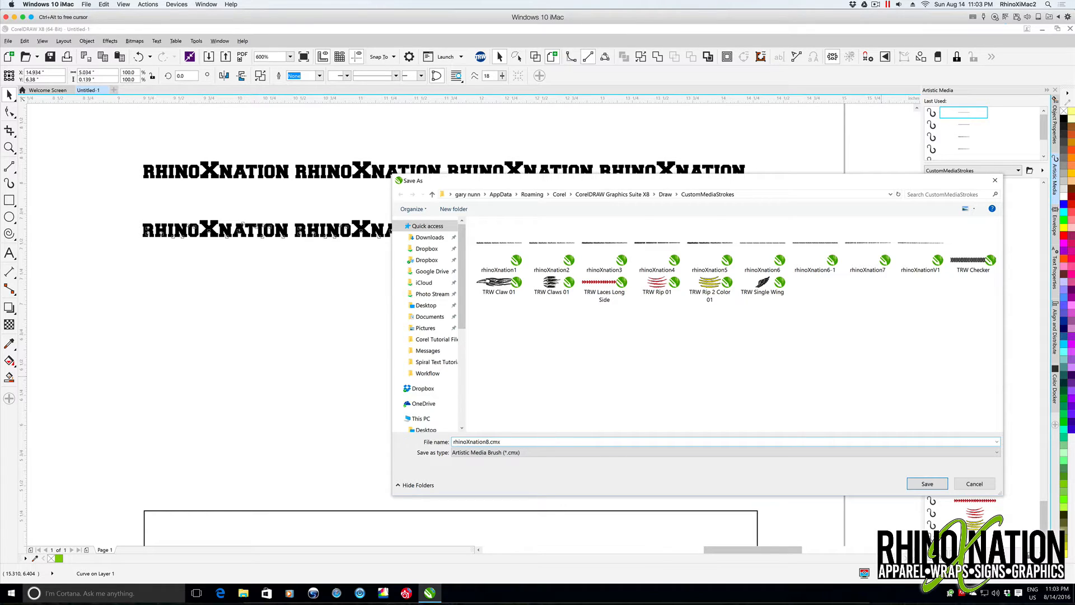
click(926, 483)
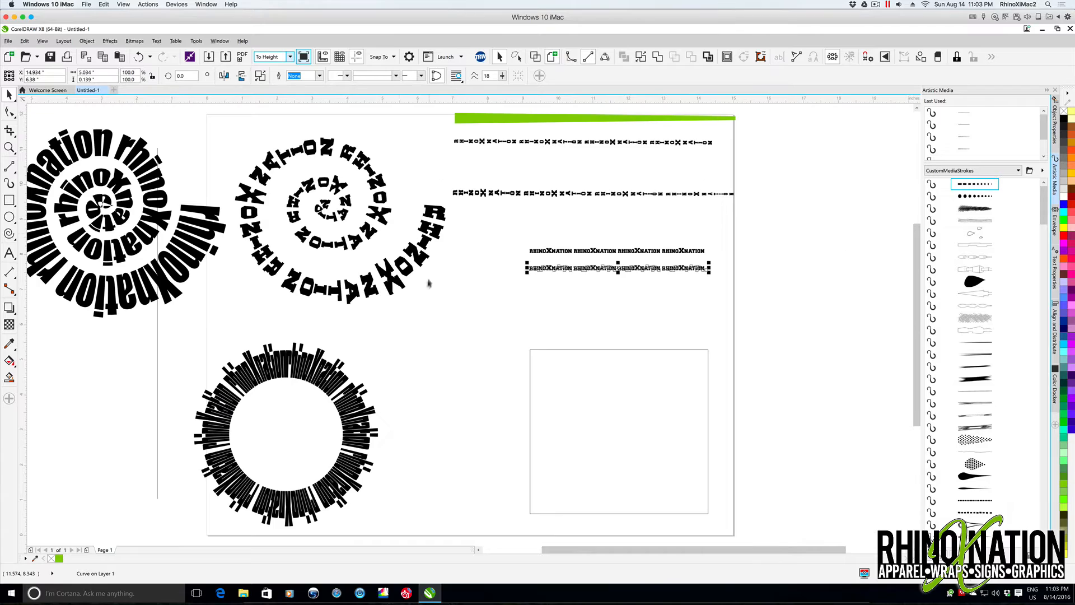
click(286, 433)
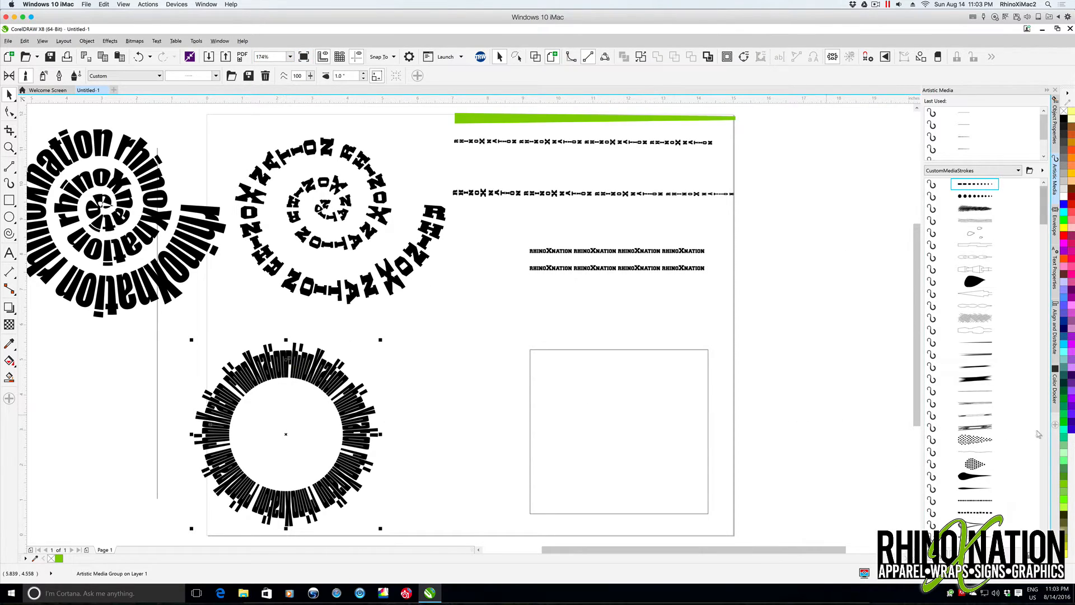
- Apply the new rhinoXnation8 brush to the circle from the Artistic Media docker
scroll(down, 3)
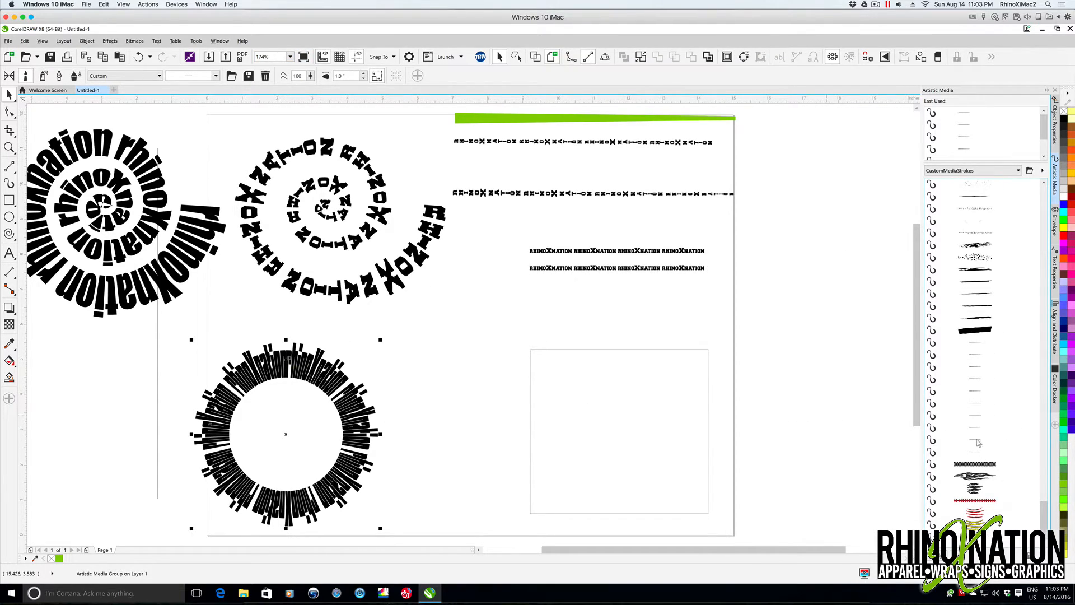
click(963, 113)
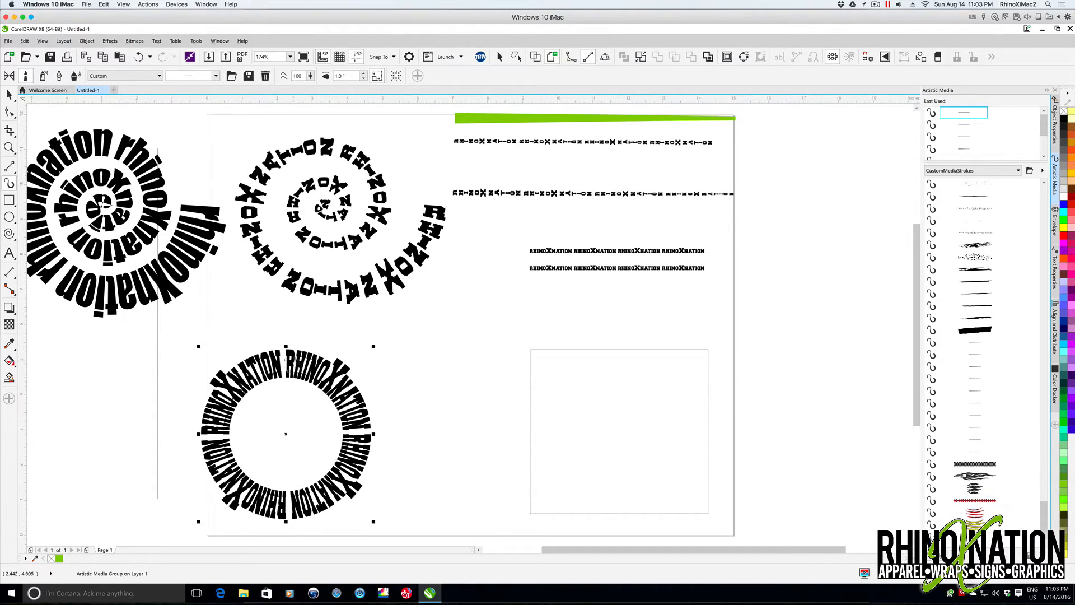
mouse_move(285, 357)
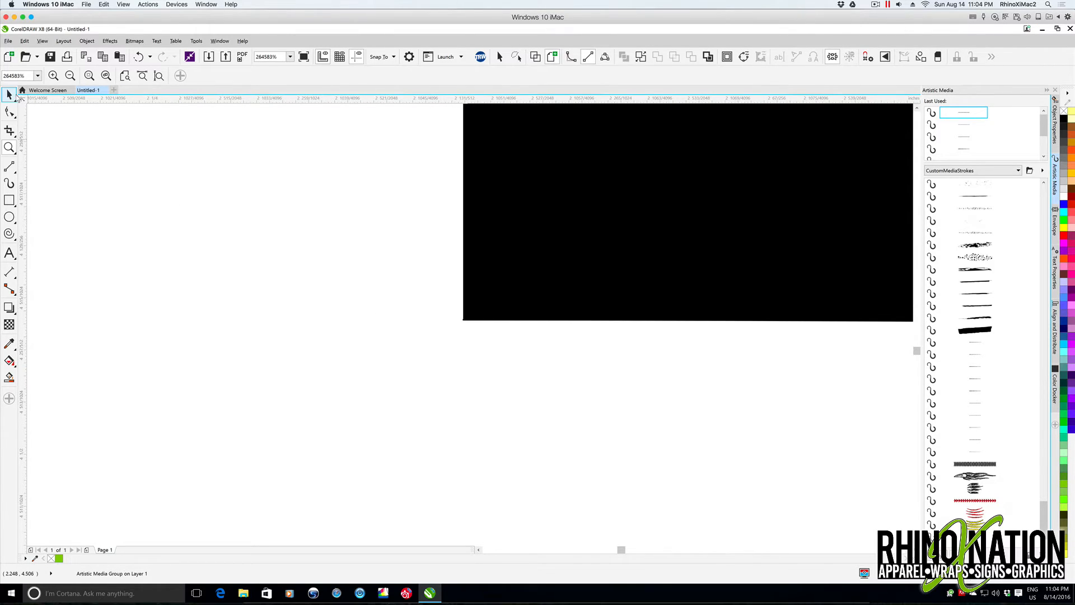
click(10, 167)
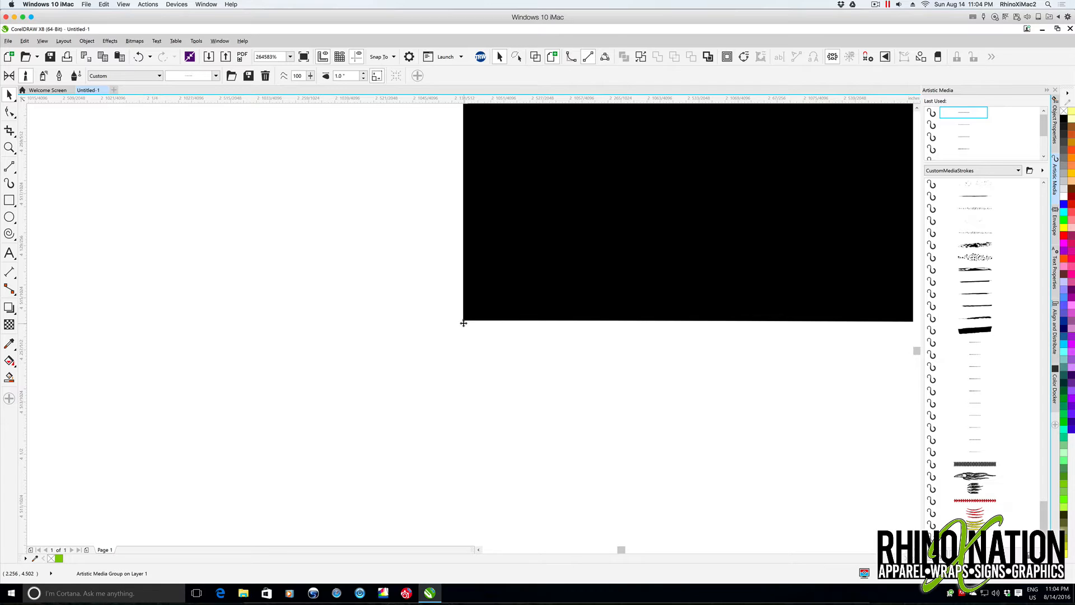
mouse_move(466, 328)
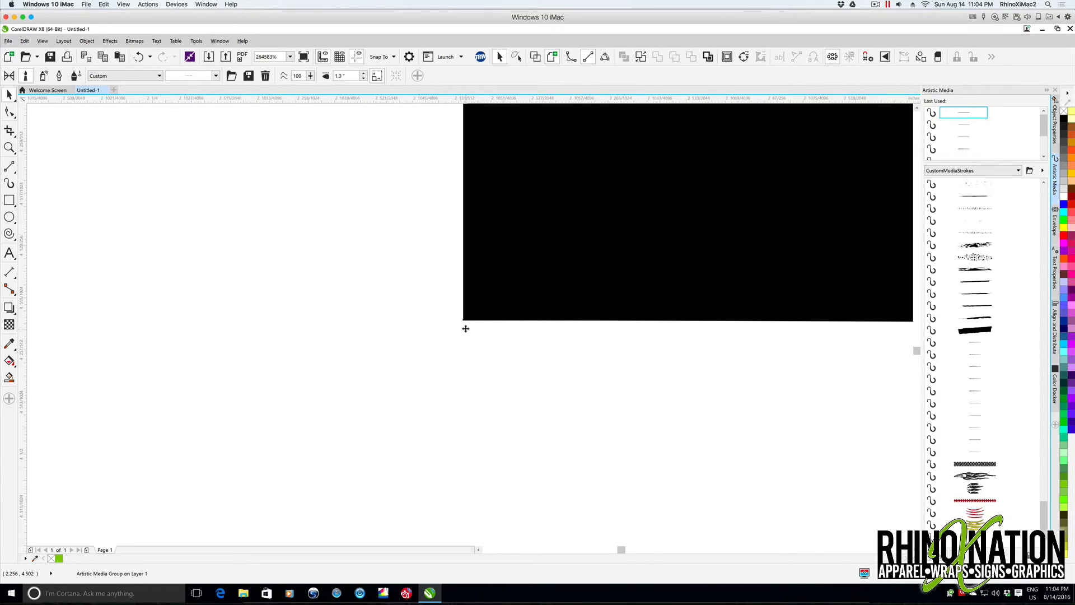
mouse_move(452, 308)
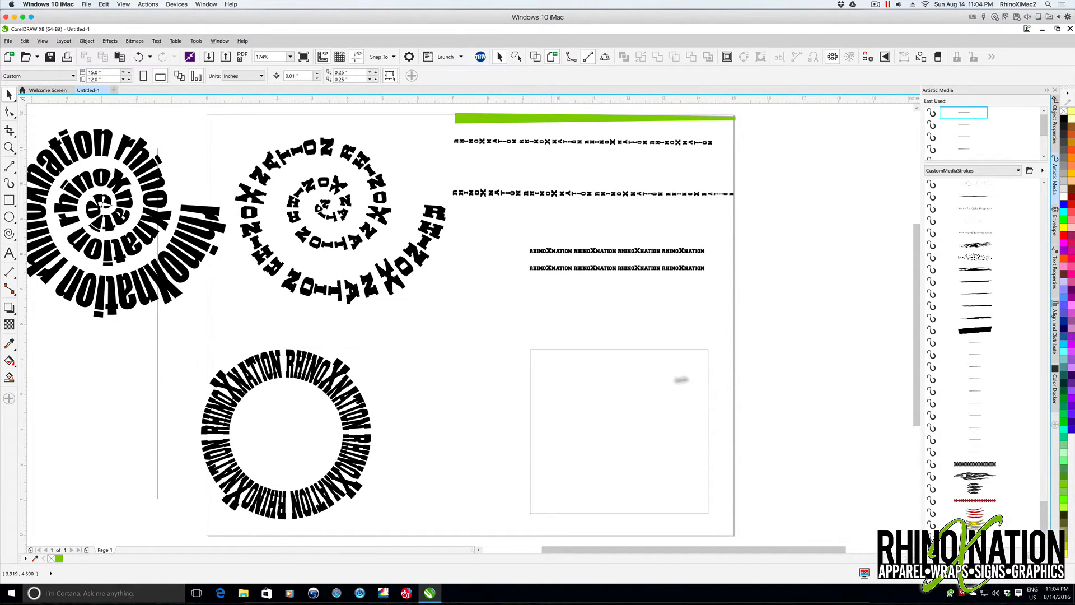
- Apply the rhinoXnation8 brush to the square and round its corners
click(618, 431)
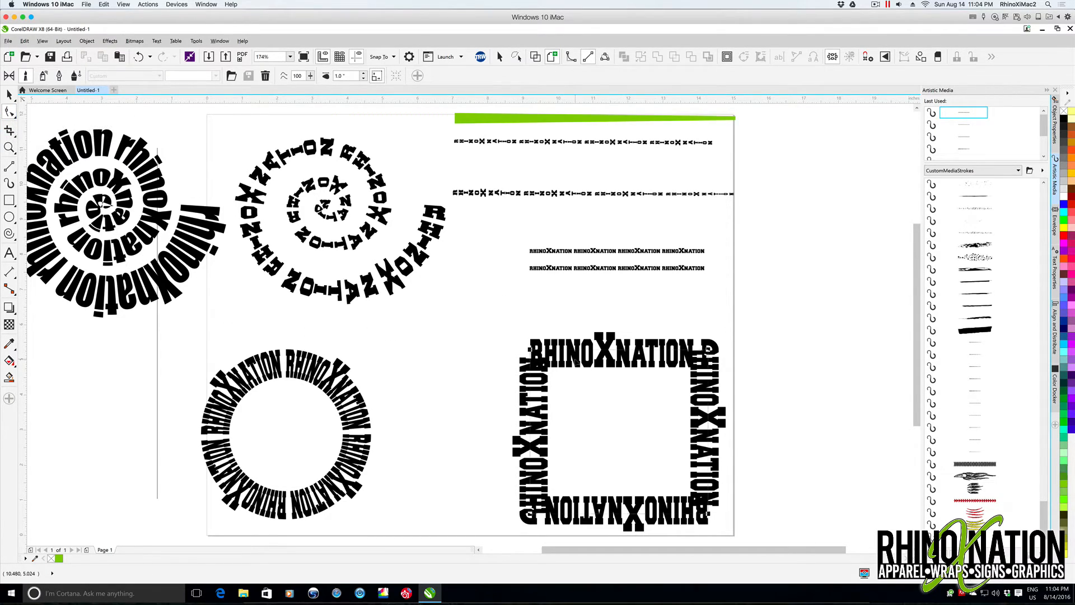
click(602, 425)
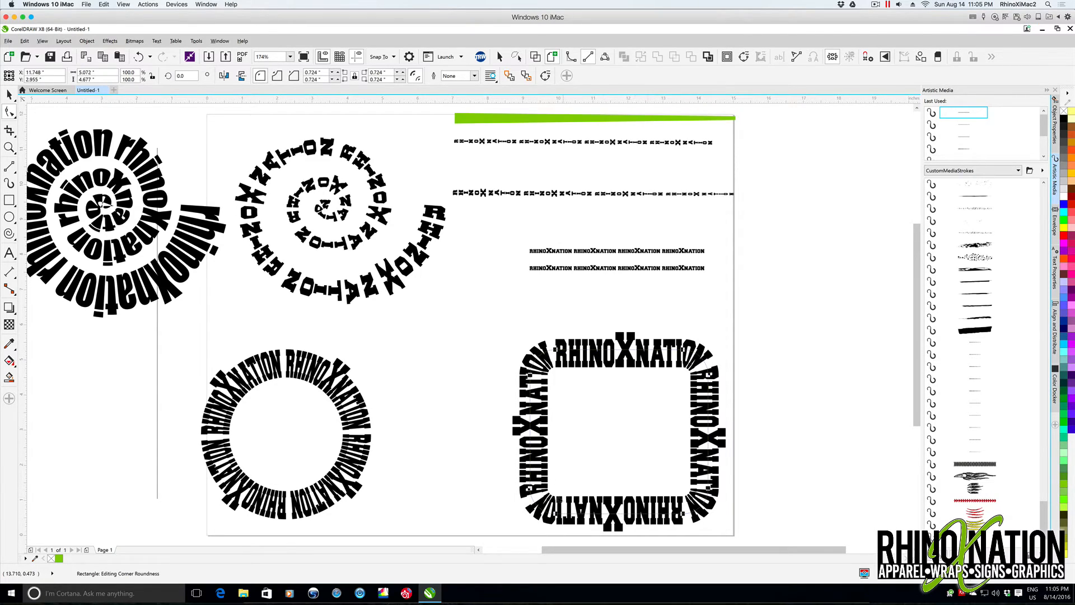
click(560, 309)
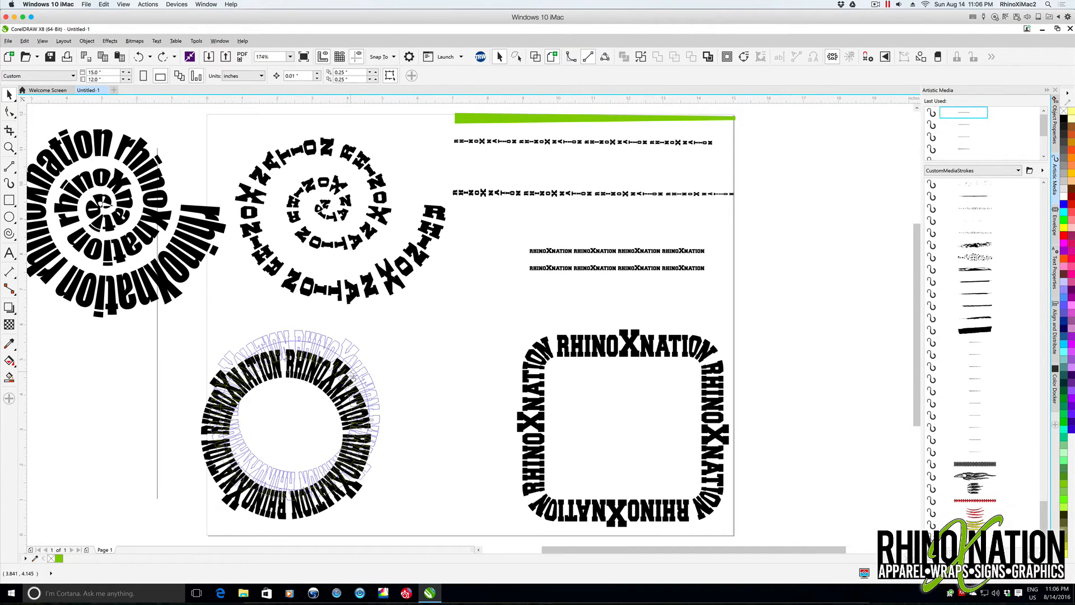
- Break the brushed circle apart into a plain circle path and separate lettering
click(294, 423)
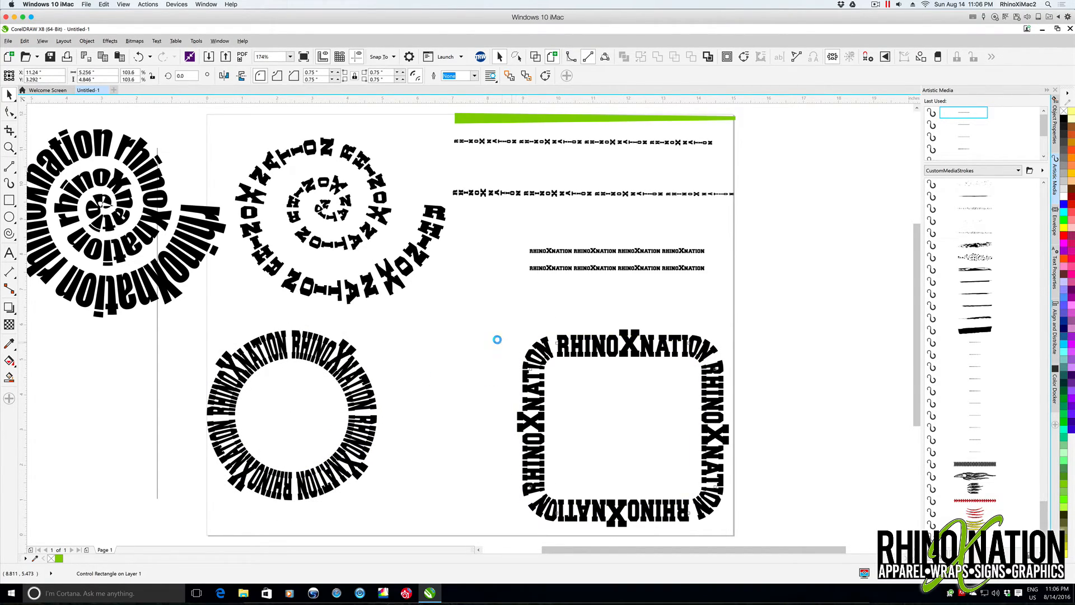
click(291, 415)
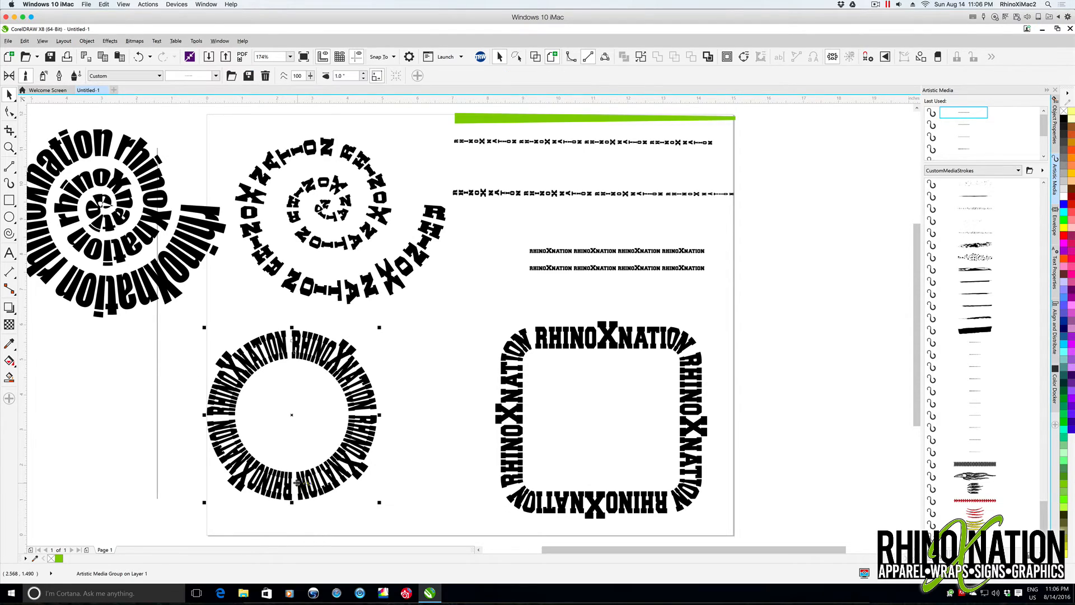
click(326, 374)
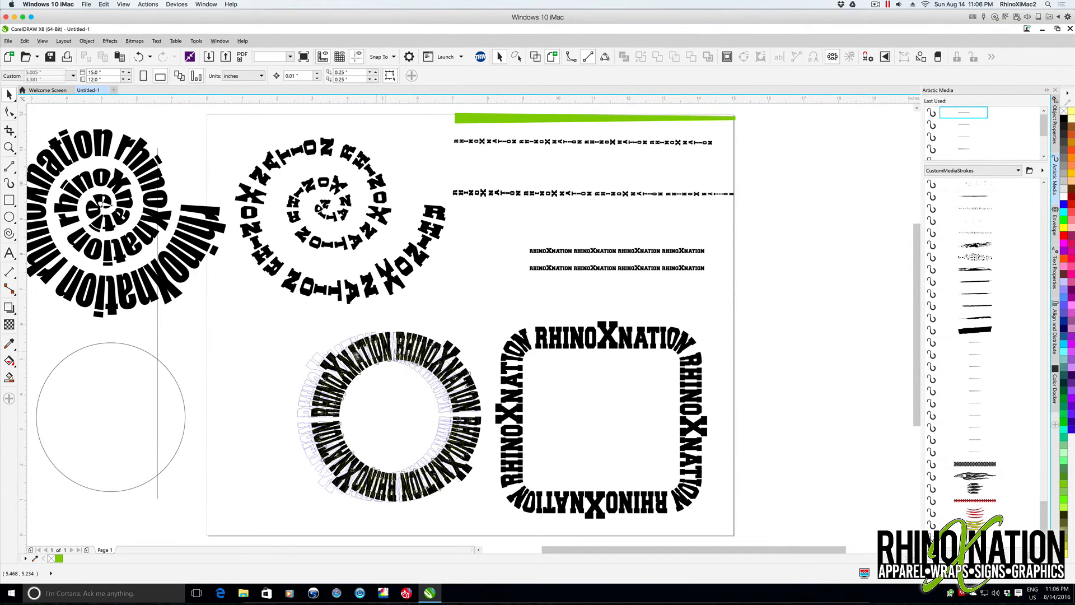
- Move the broken-apart circle lettering to a new position
click(342, 417)
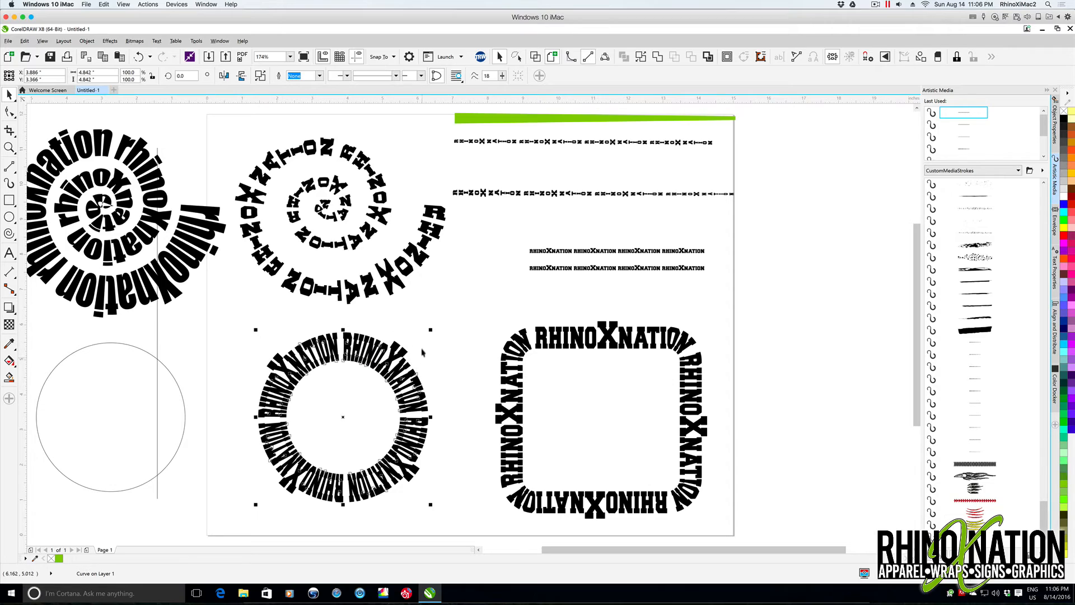
mouse_move(31, 288)
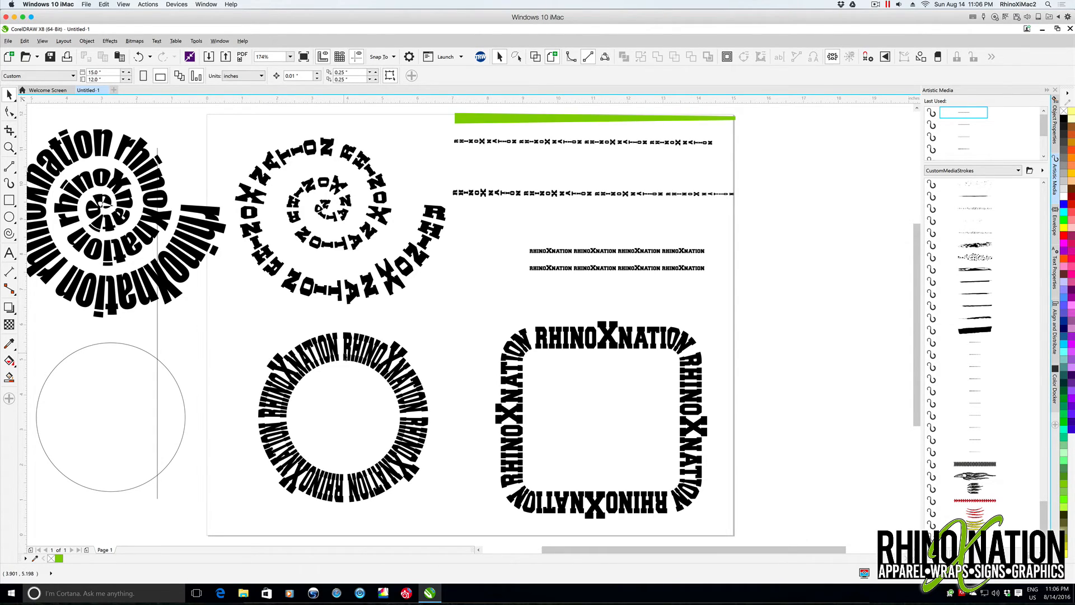
click(346, 411)
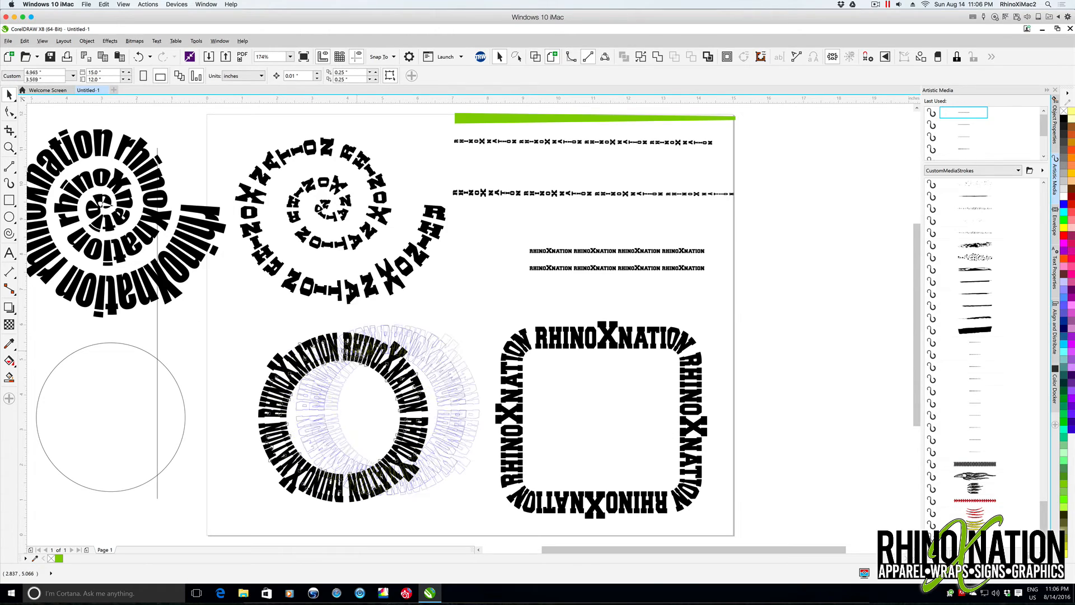
click(332, 408)
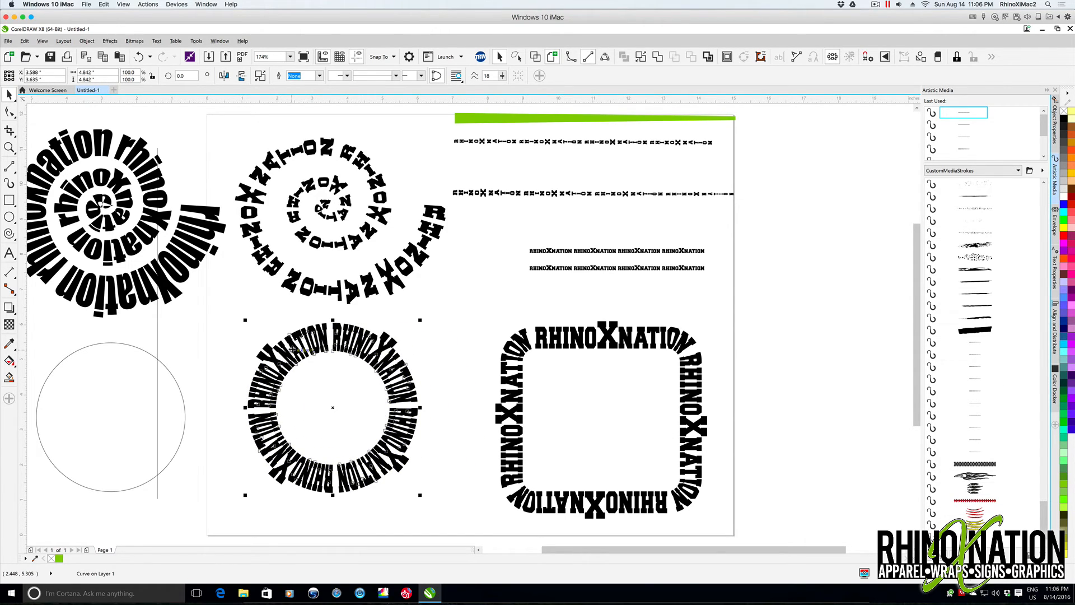